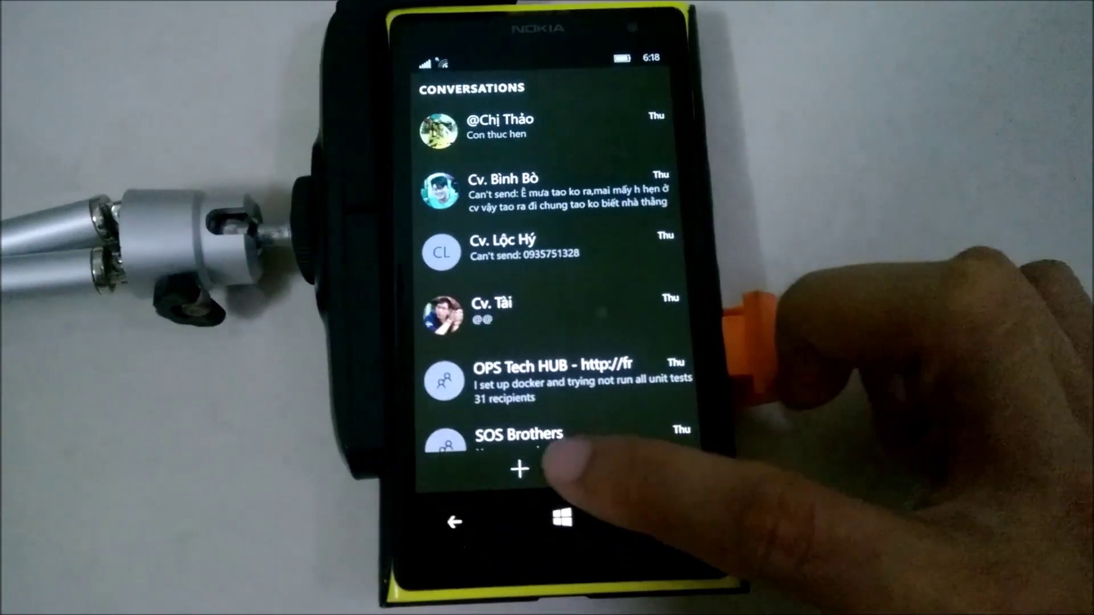
Start a new SIM text message and raise the Vietnamese on-screen keyboard in its message box.
click(519, 470)
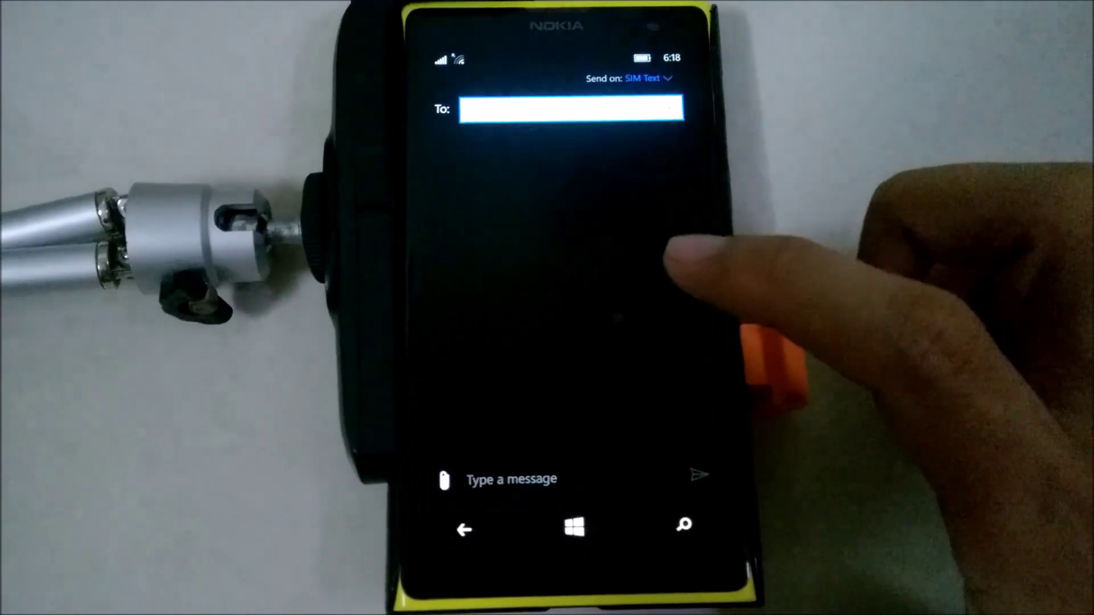
click(511, 478)
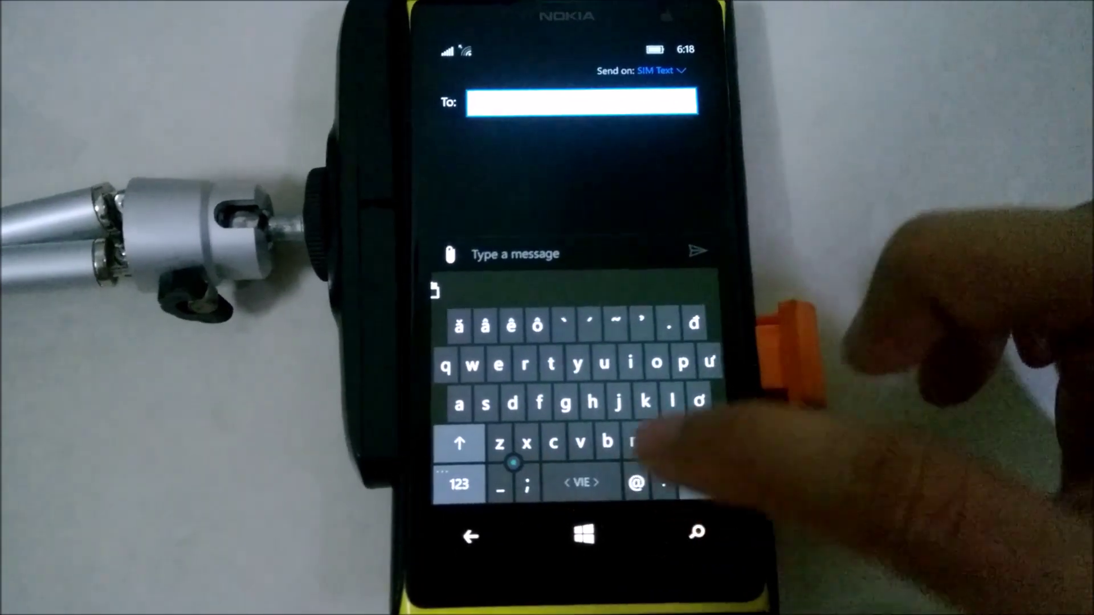